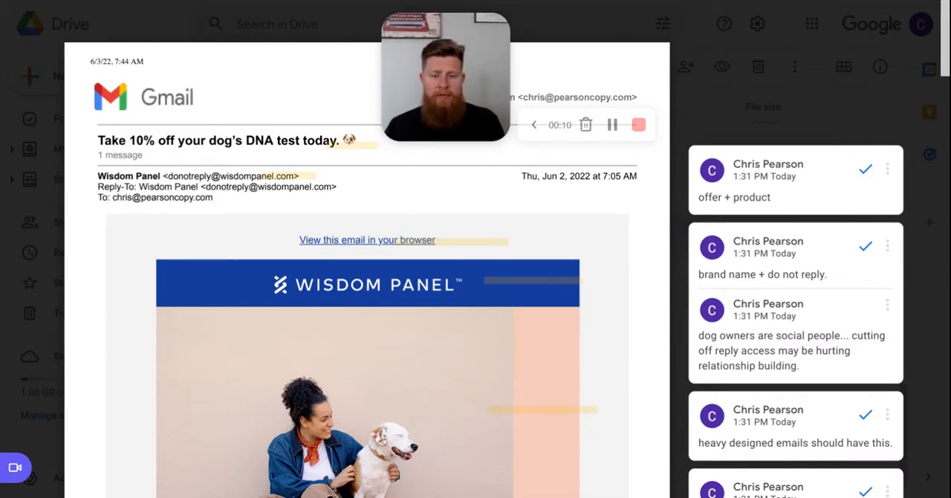
mouse_move(446, 73)
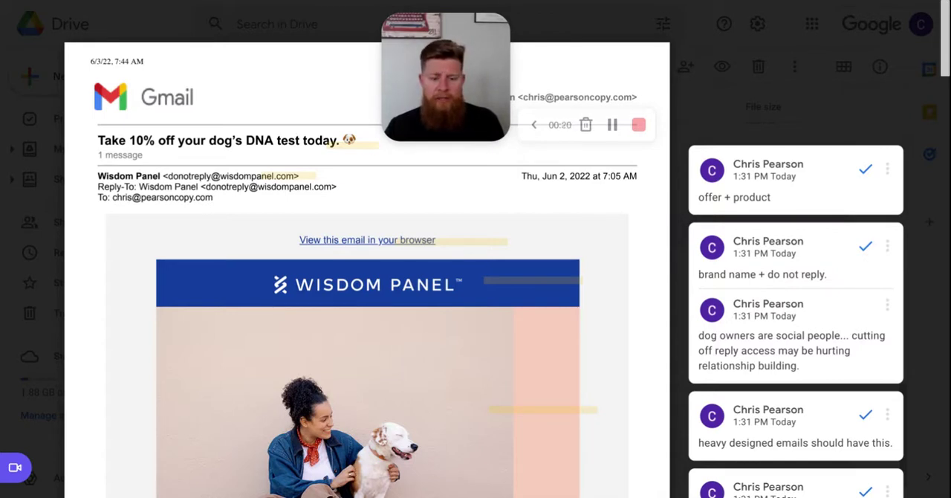
mouse_move(441, 82)
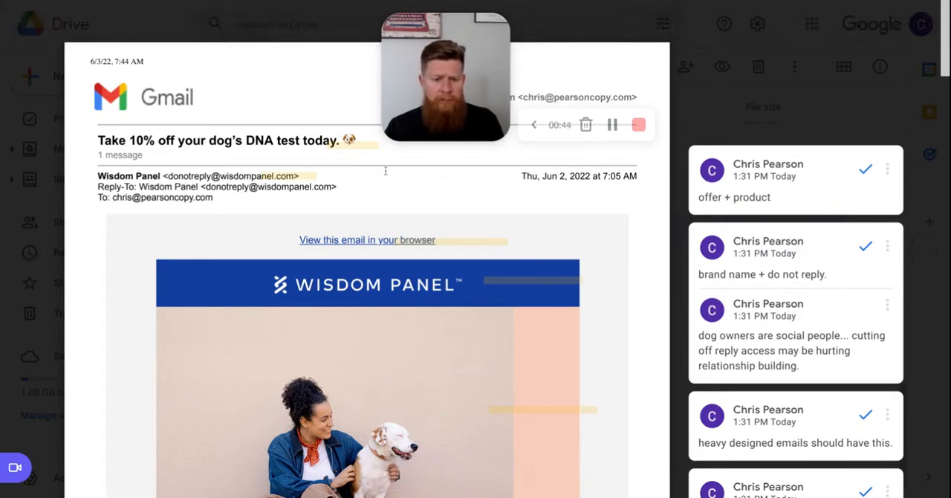
mouse_move(413, 190)
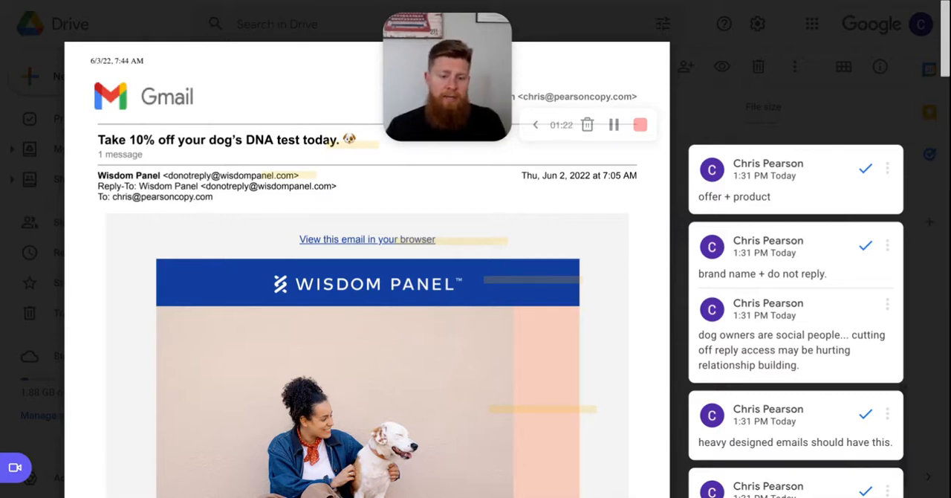
mouse_move(265, 137)
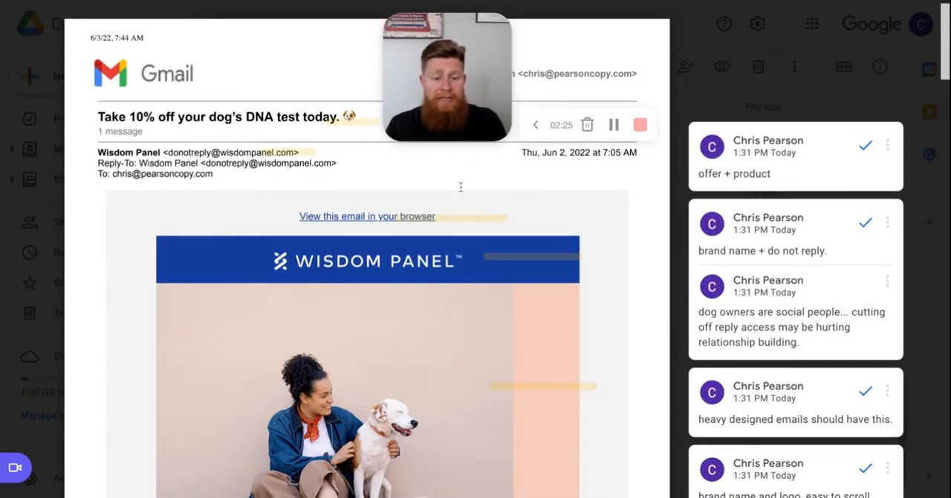
scroll("down", 3)
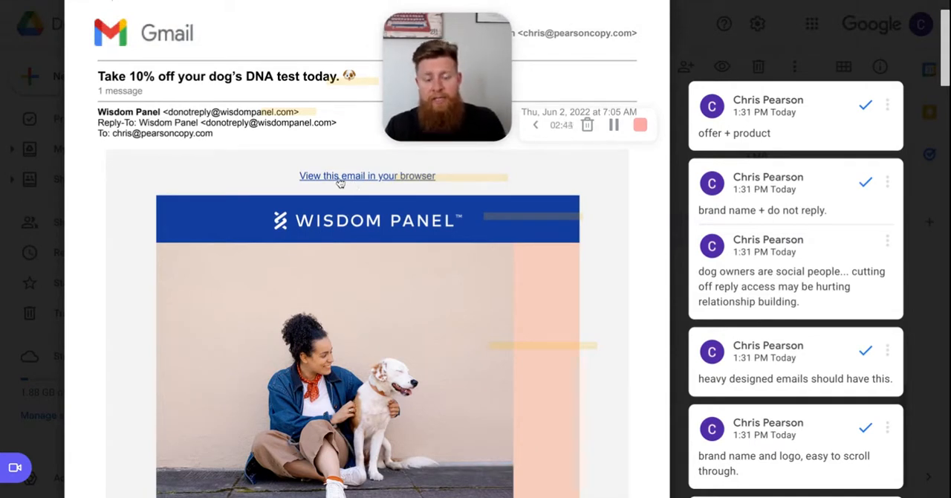
mouse_move(596, 205)
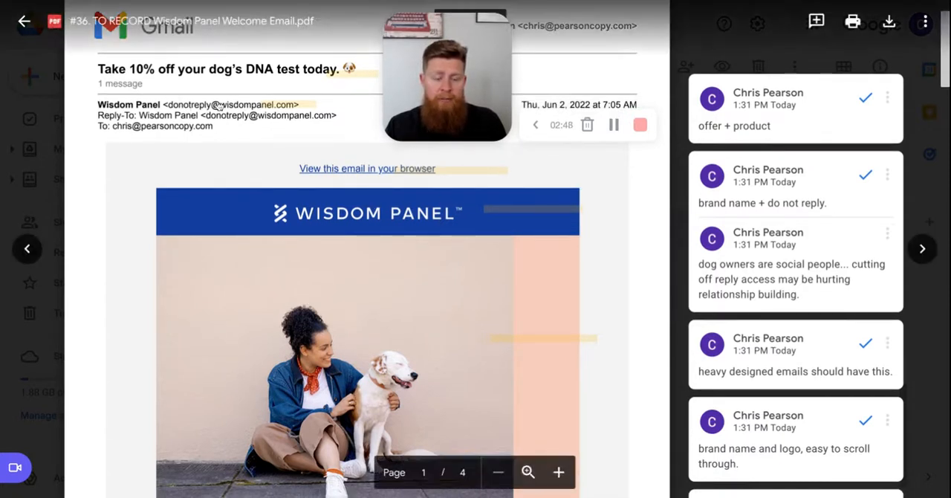
mouse_move(595, 205)
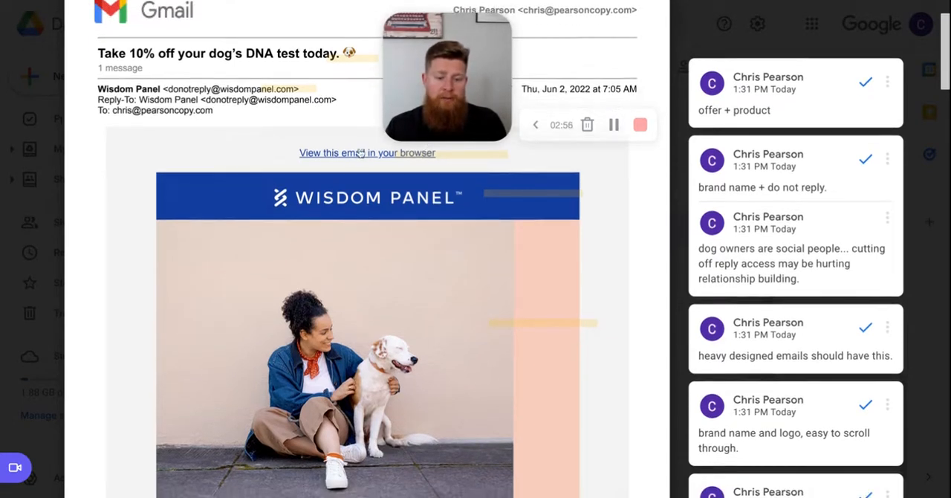
mouse_move(419, 162)
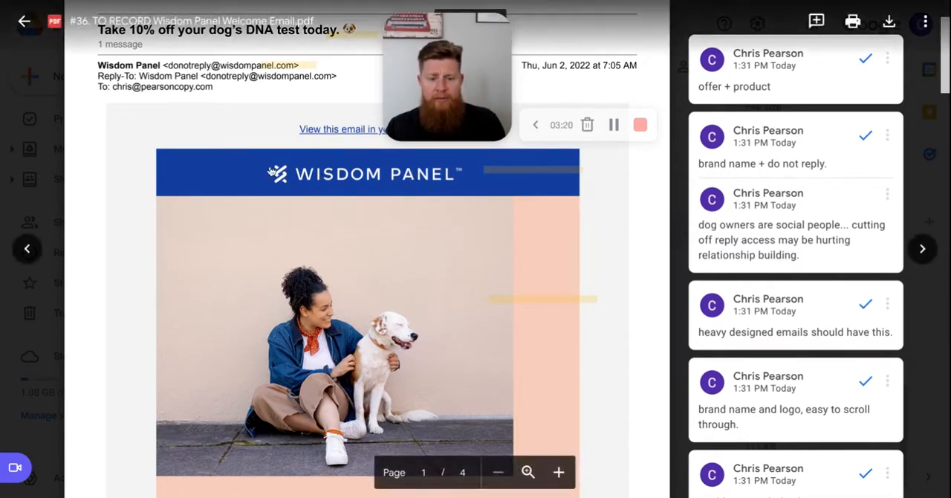
scroll("down", 3)
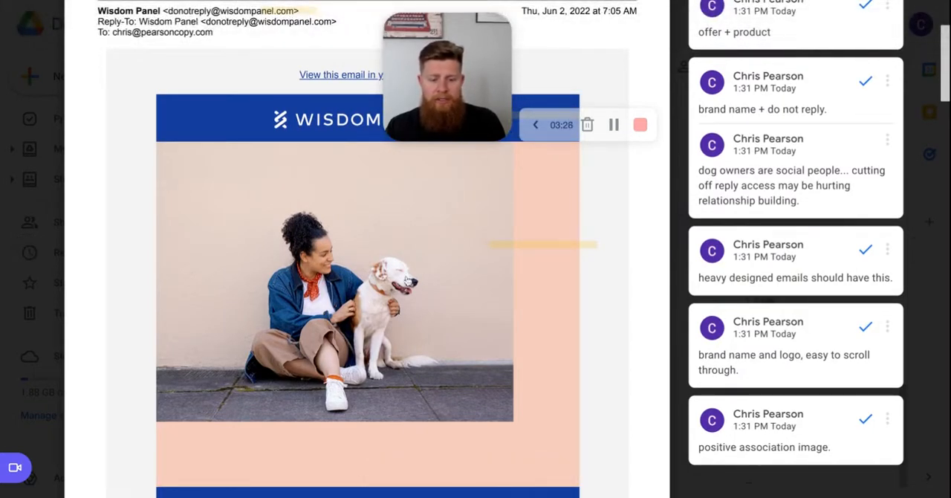
mouse_move(395, 220)
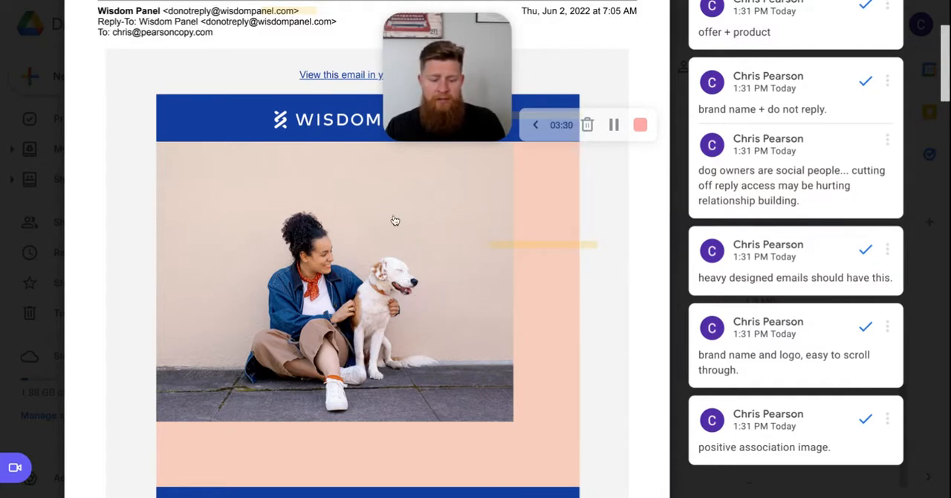
scroll("down", 3)
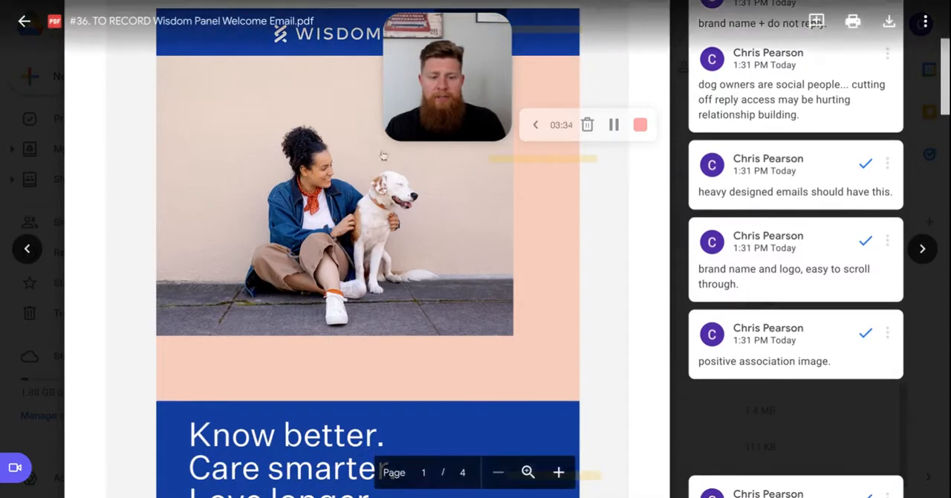
scroll("down", 3)
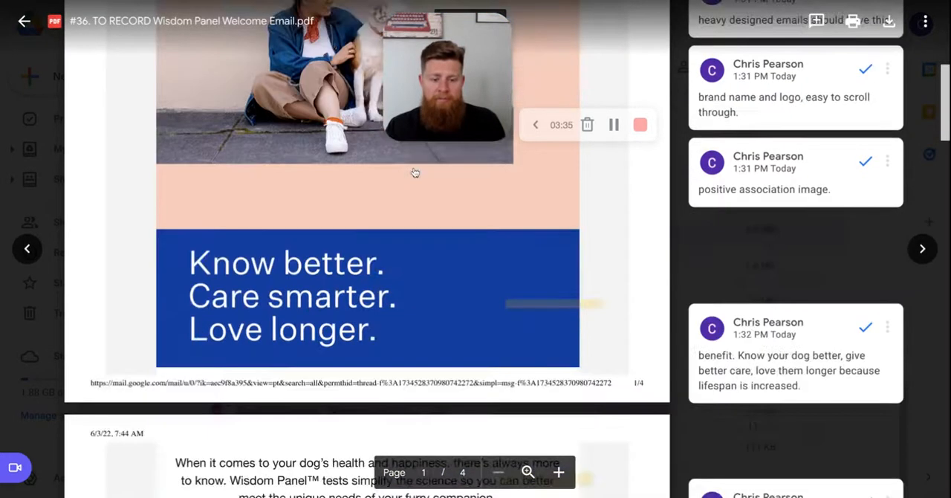
scroll("down", 3)
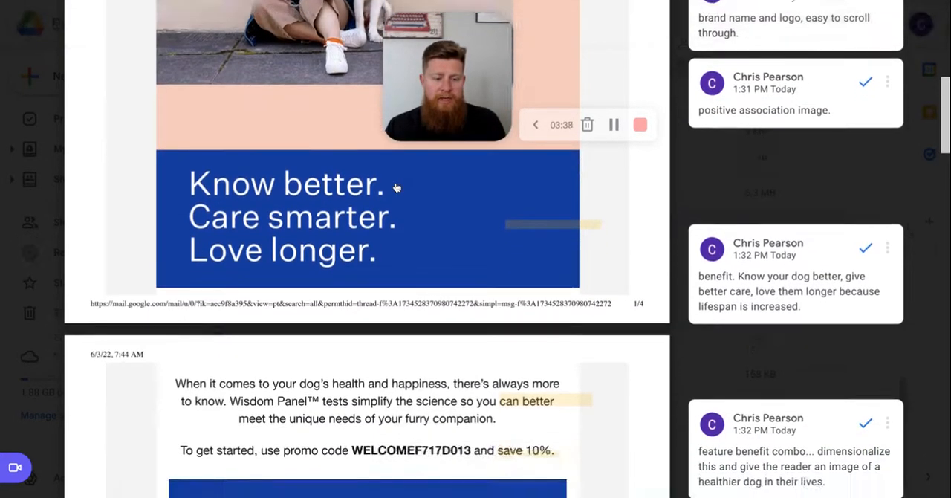
mouse_move(406, 199)
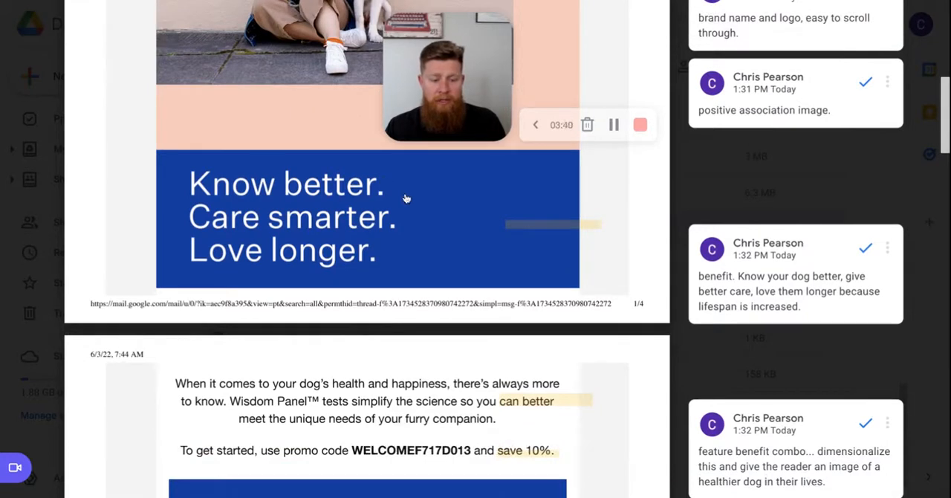
scroll("down", 3)
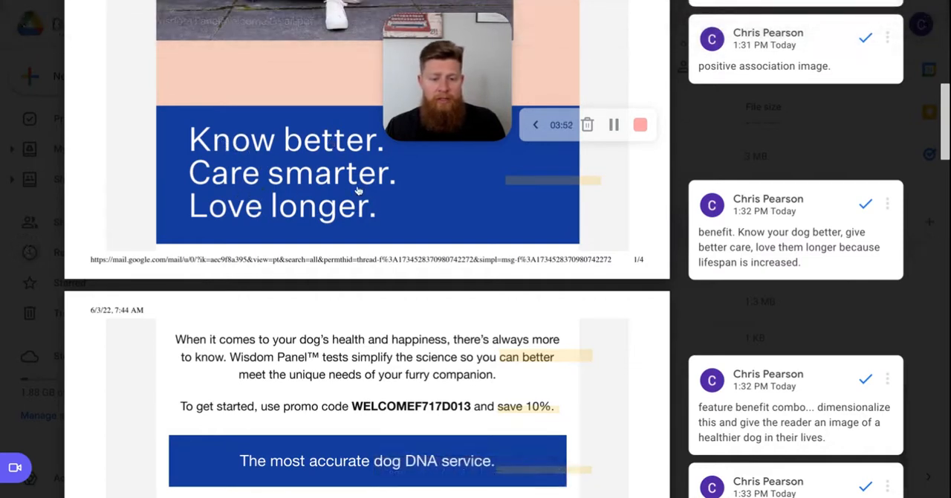
mouse_move(313, 178)
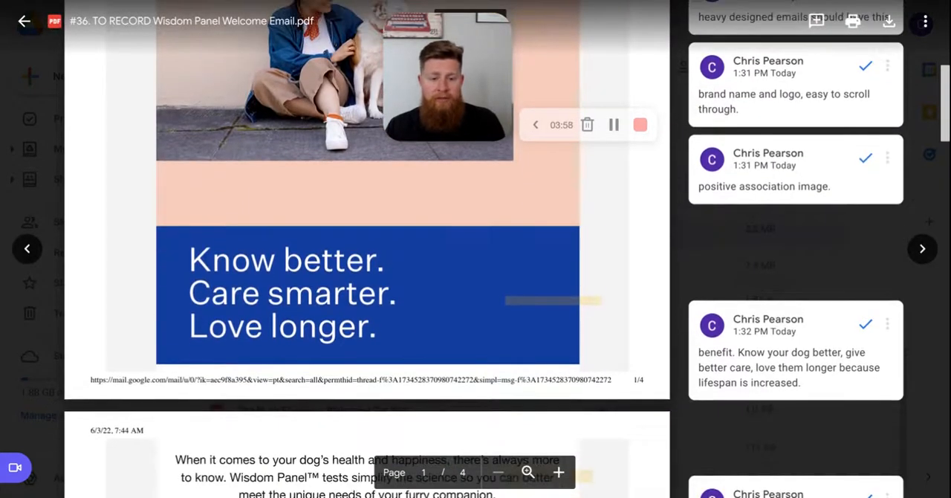
scroll("down", 3)
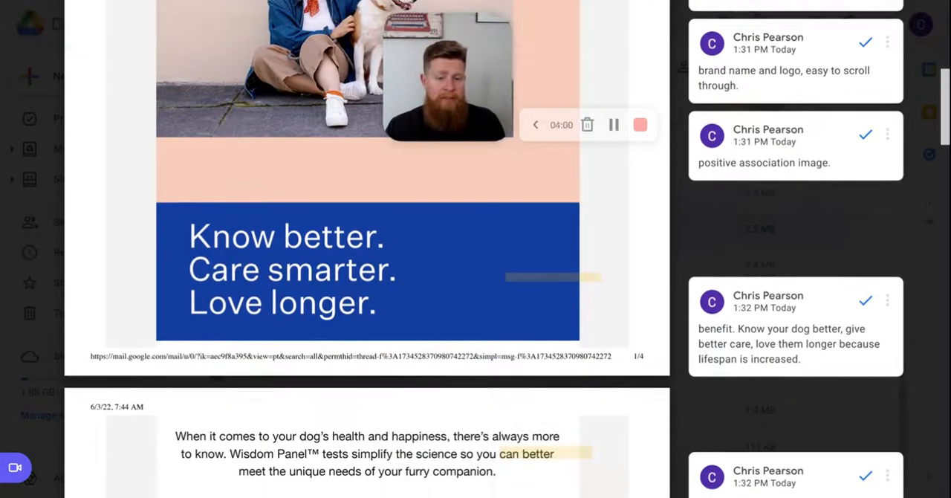
scroll("down", 3)
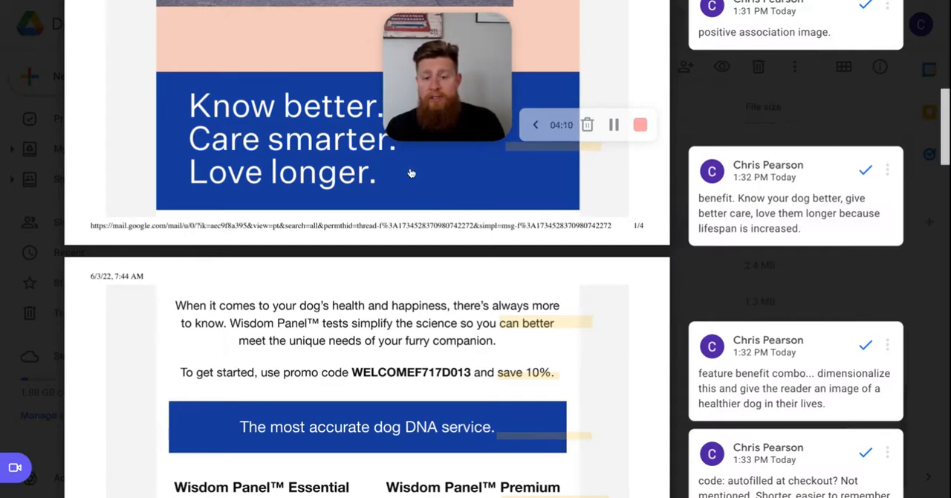
scroll("down", 3)
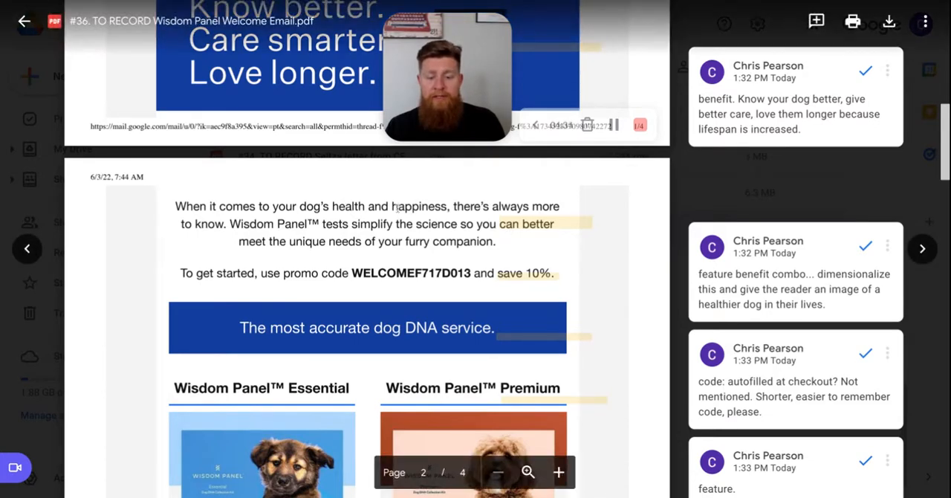
scroll("down", 3)
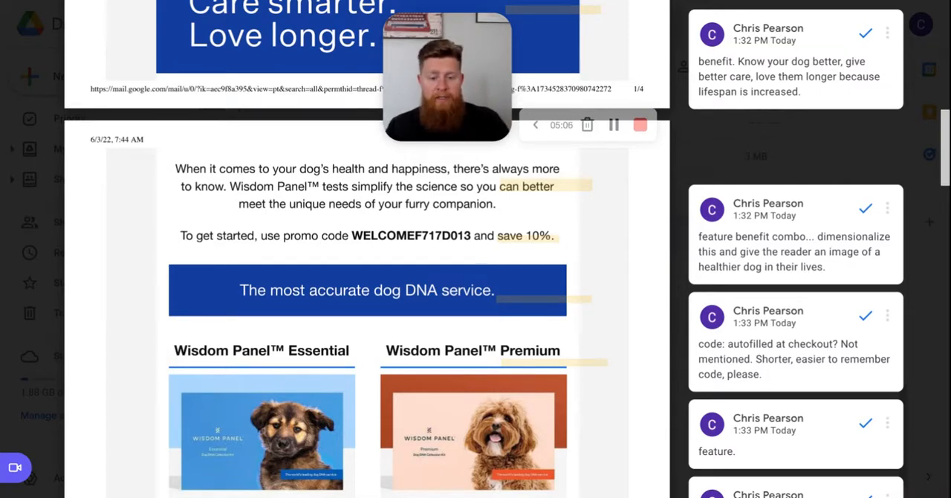
scroll("down", 3)
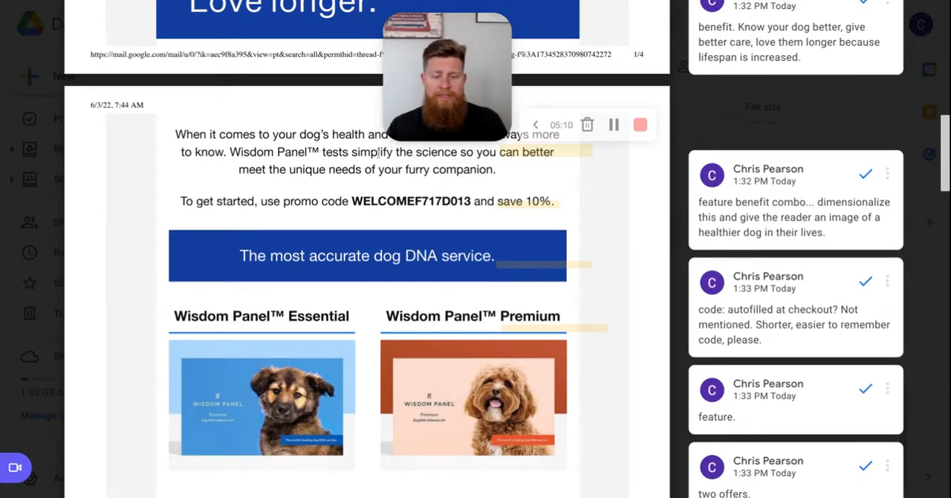
scroll("down", 3)
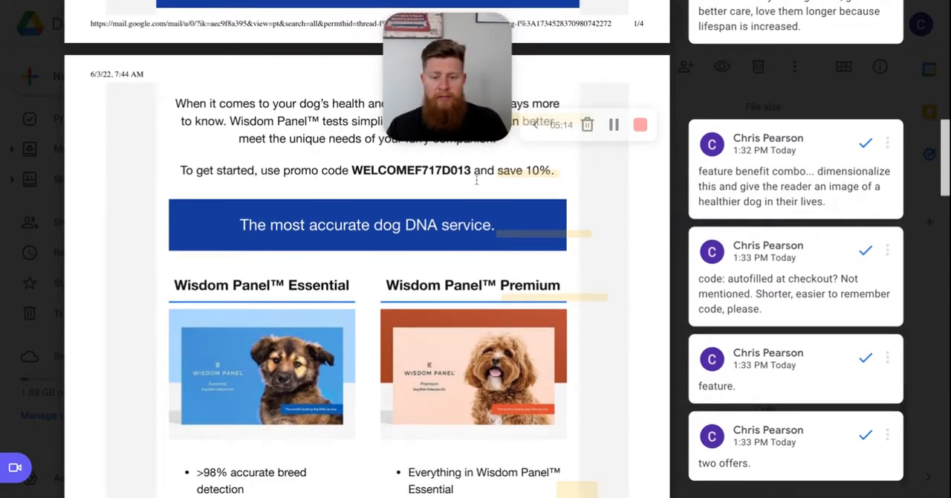
mouse_move(371, 187)
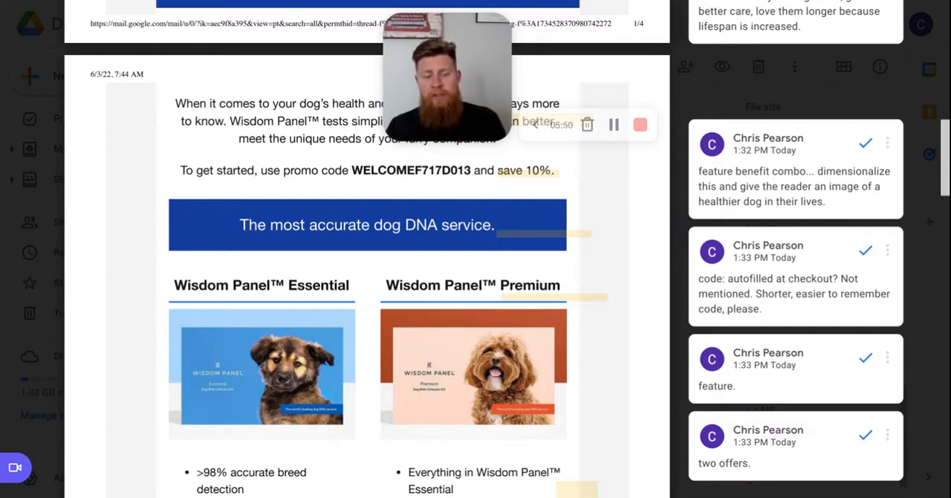
scroll("down", 3)
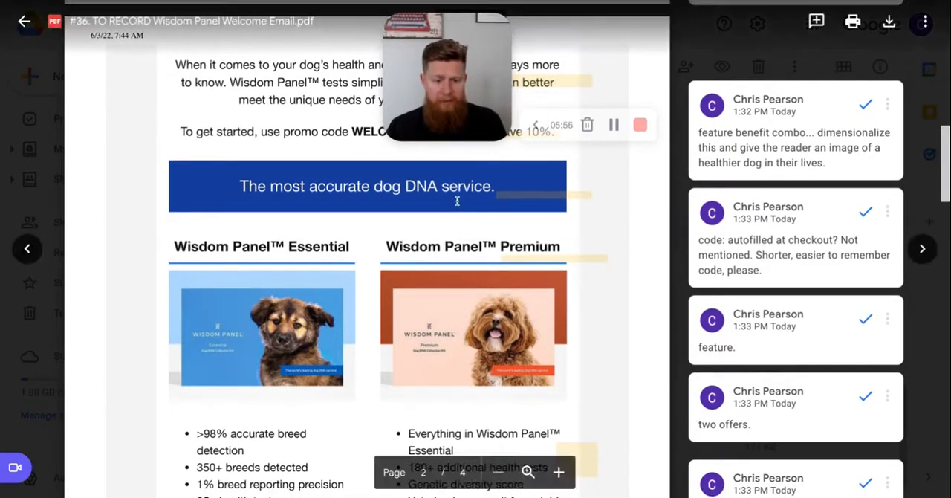
scroll("down", 3)
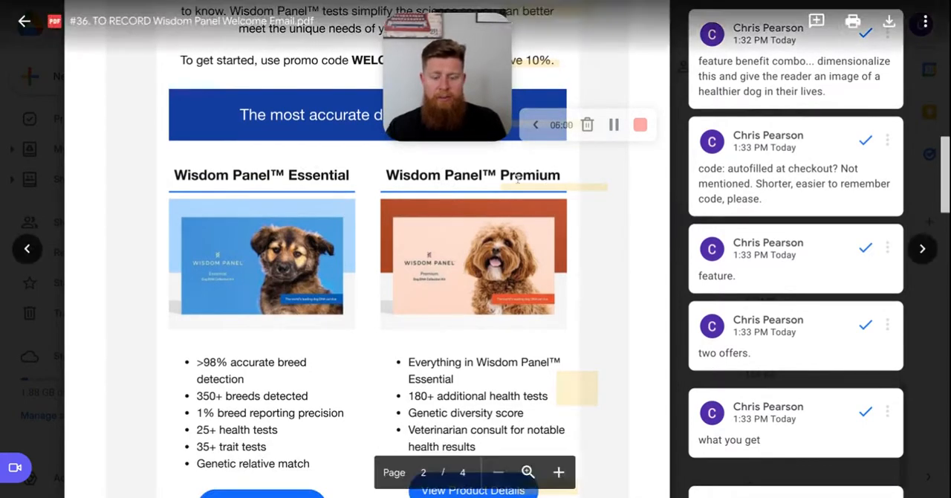
scroll("down", 3)
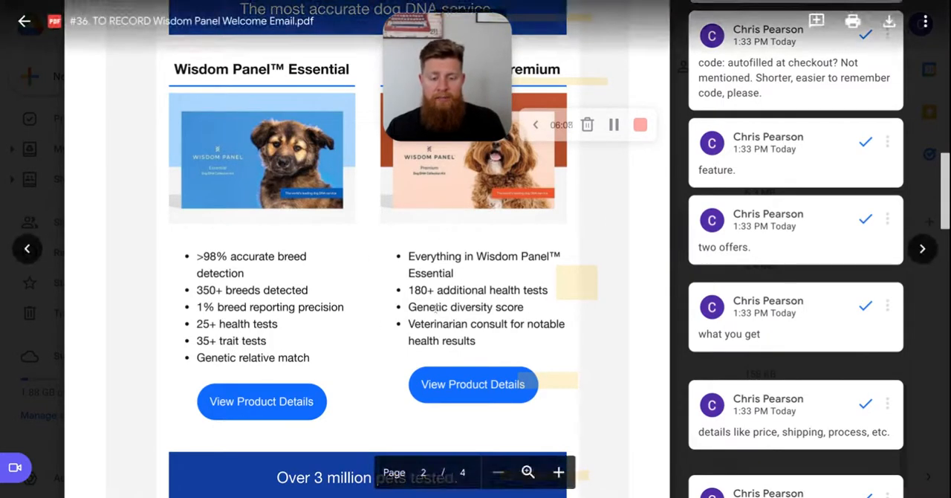
scroll("down", 3)
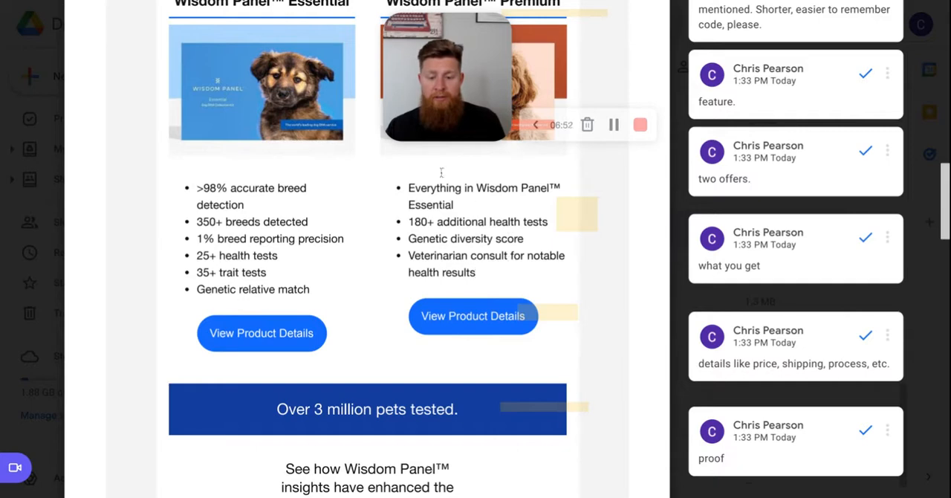
mouse_move(517, 168)
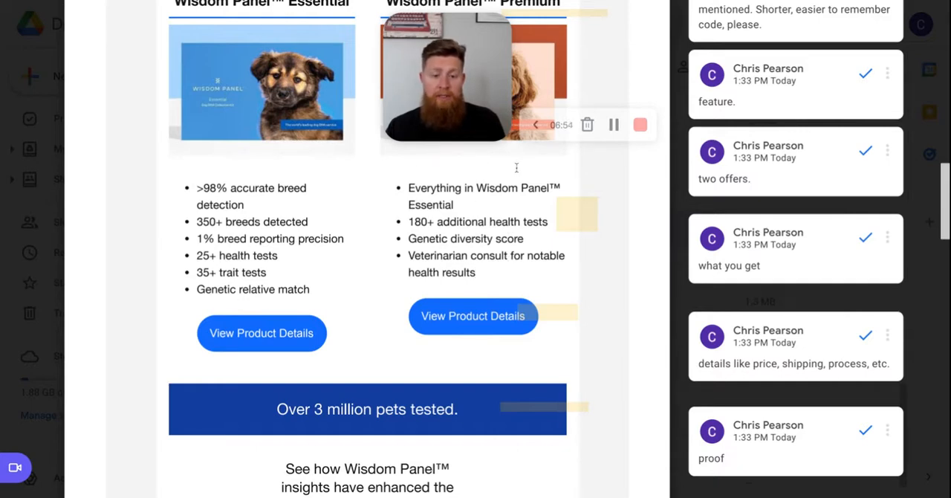
scroll("down", 3)
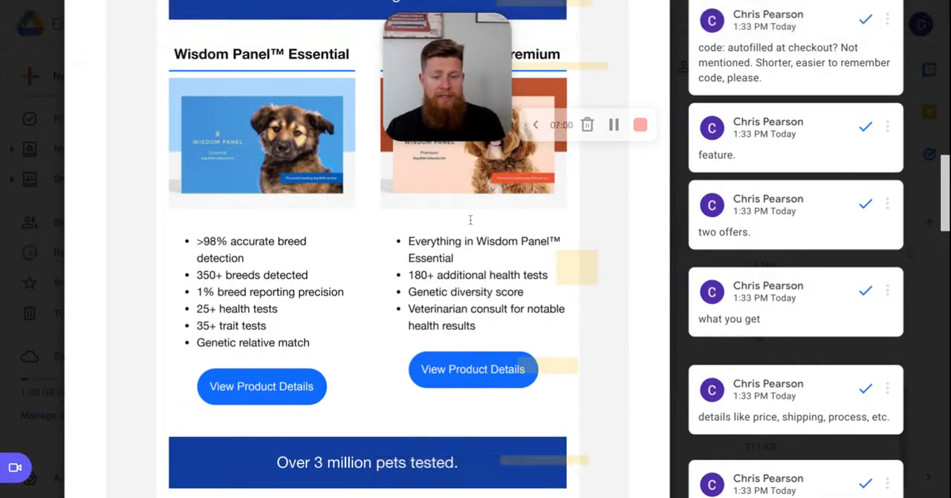
scroll("down", 3)
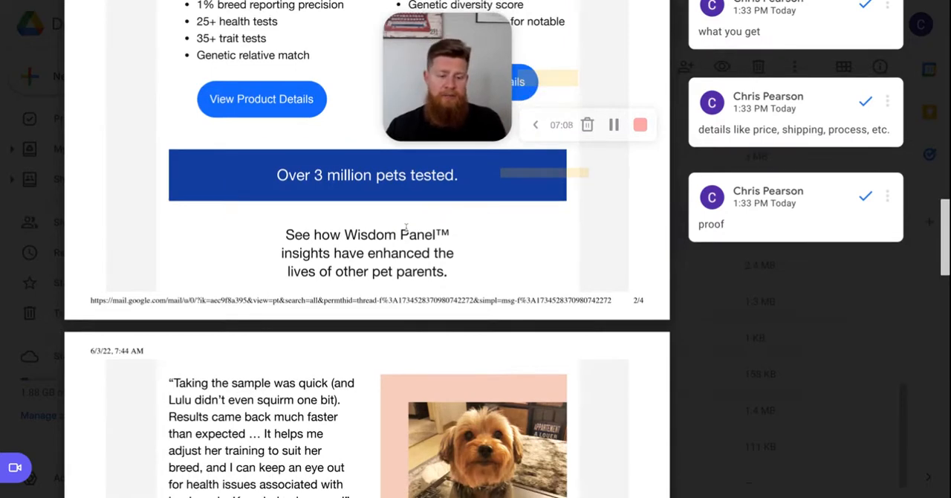
scroll("down", 3)
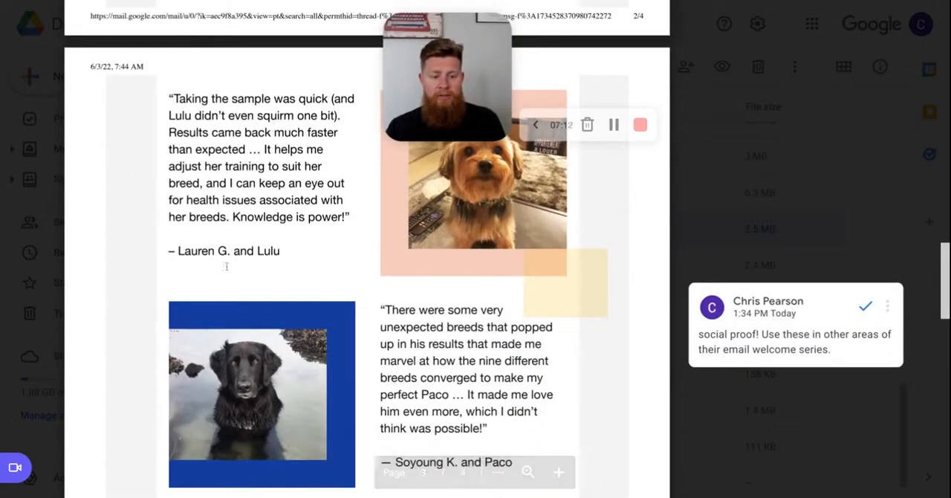
scroll("down", 3)
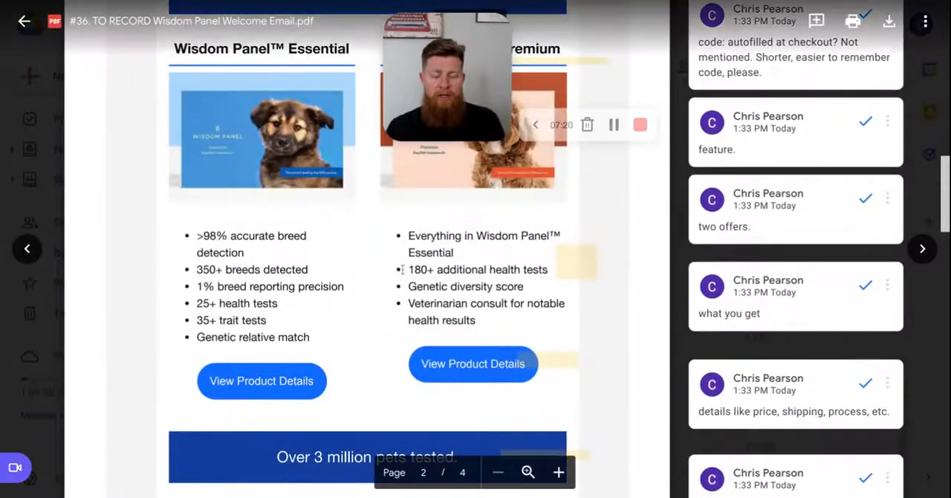
scroll("down", 3)
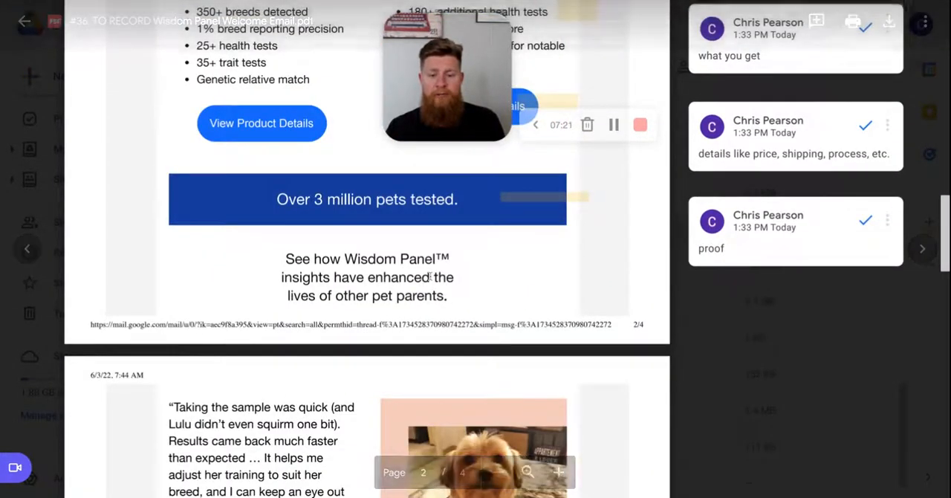
scroll("down", 3)
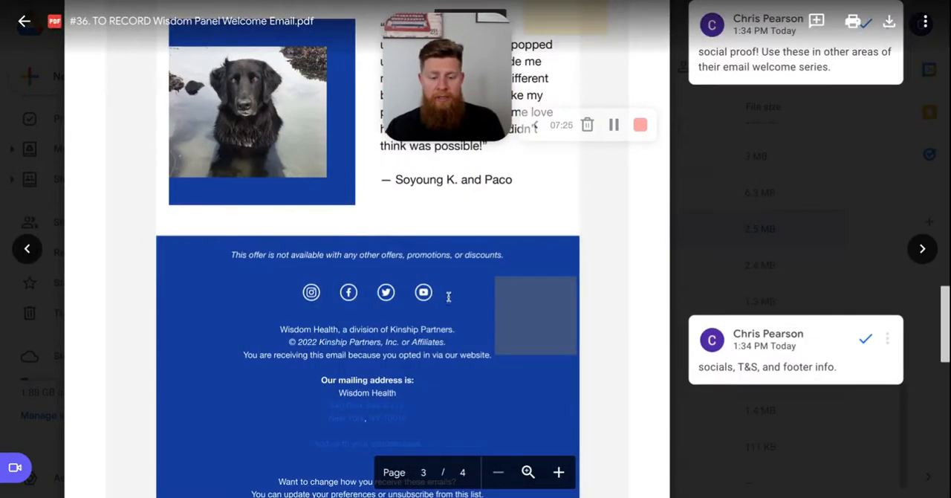
scroll("down", 3)
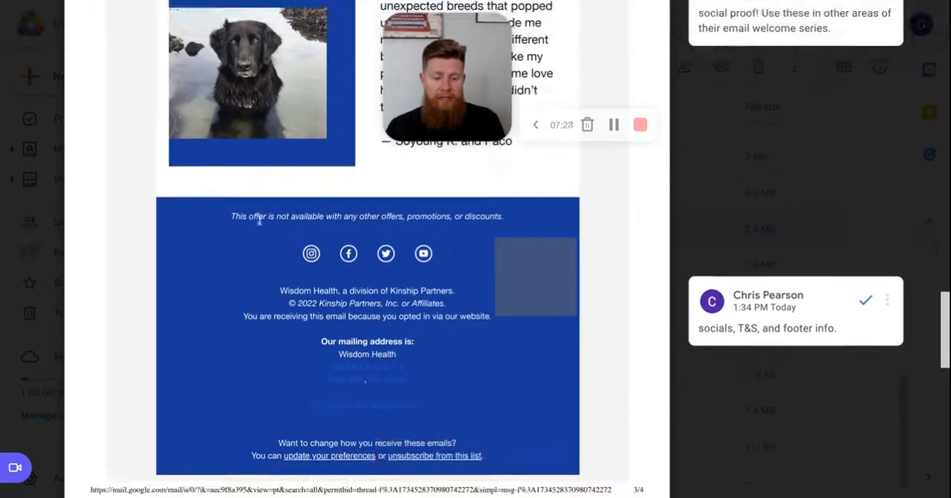